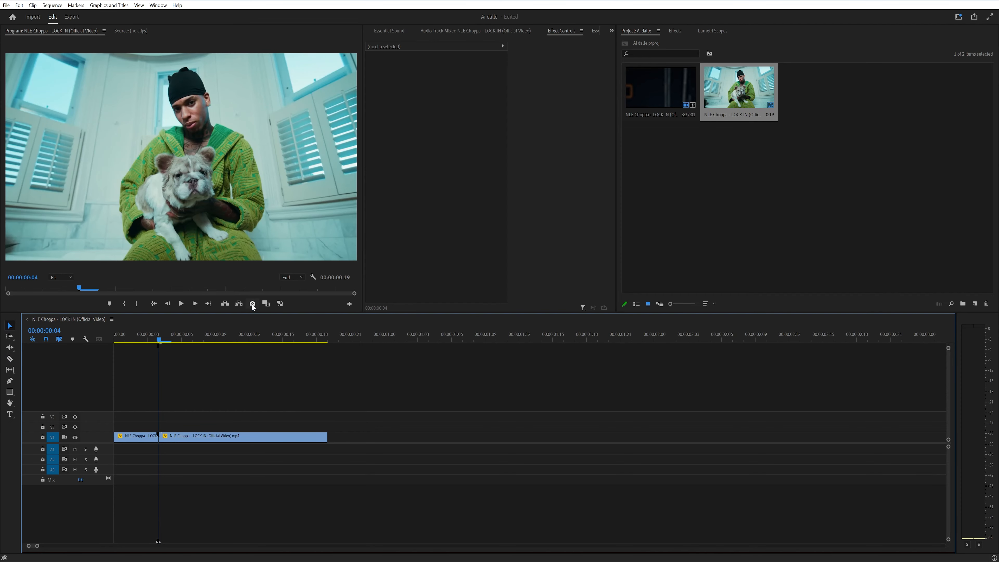
# Export the current frame as JPEG '1' into the screenshots folder, imported into the project
pyautogui.click(252, 304)
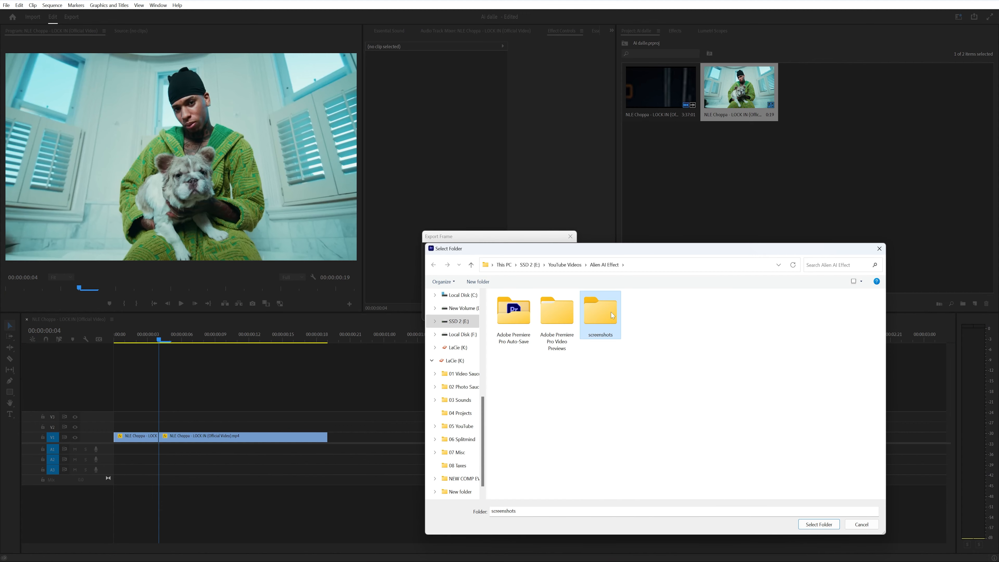
pyautogui.click(818, 524)
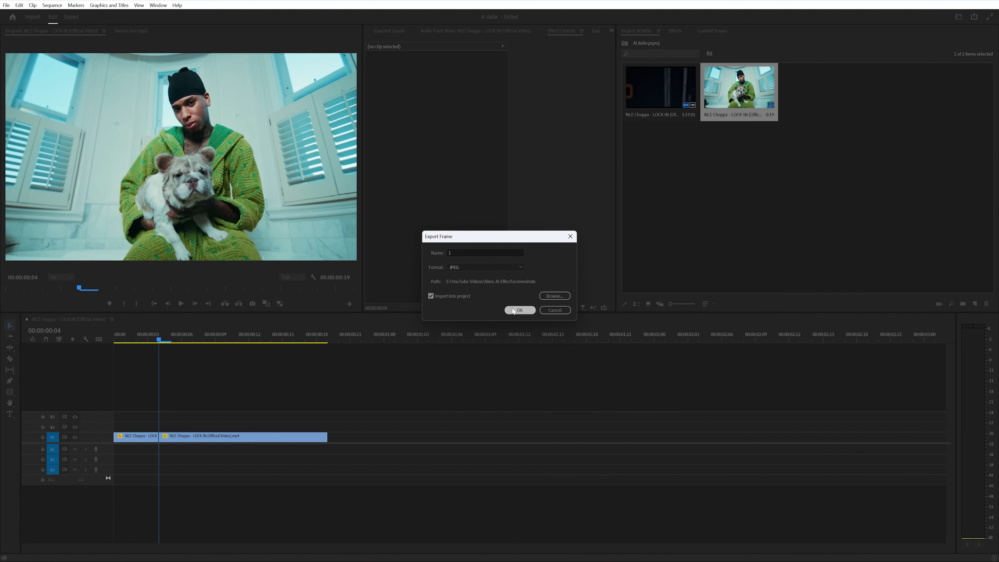
pyautogui.click(520, 310)
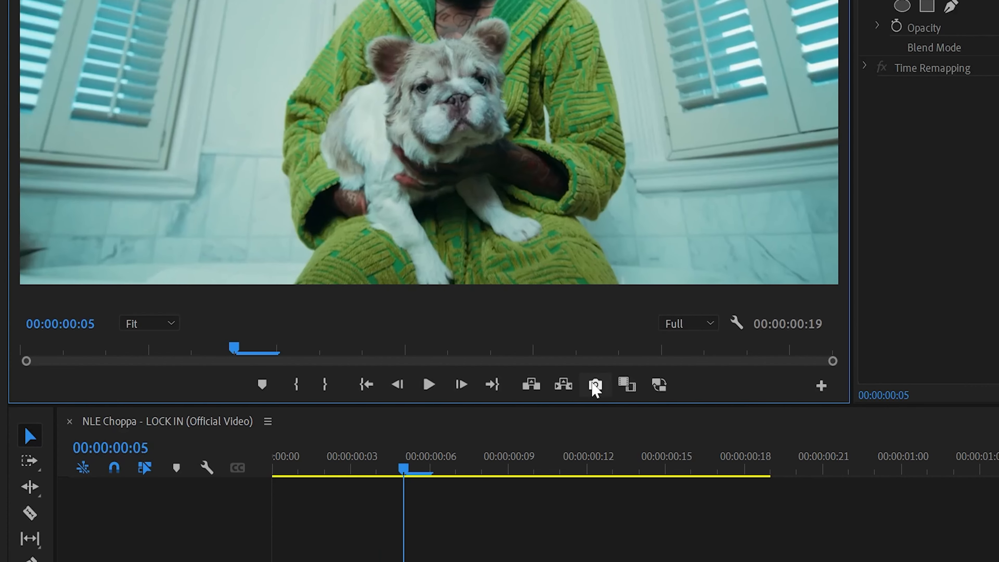
# Export the frame at 00:05 as JPEG '2' into the screenshots folder
pyautogui.click(596, 384)
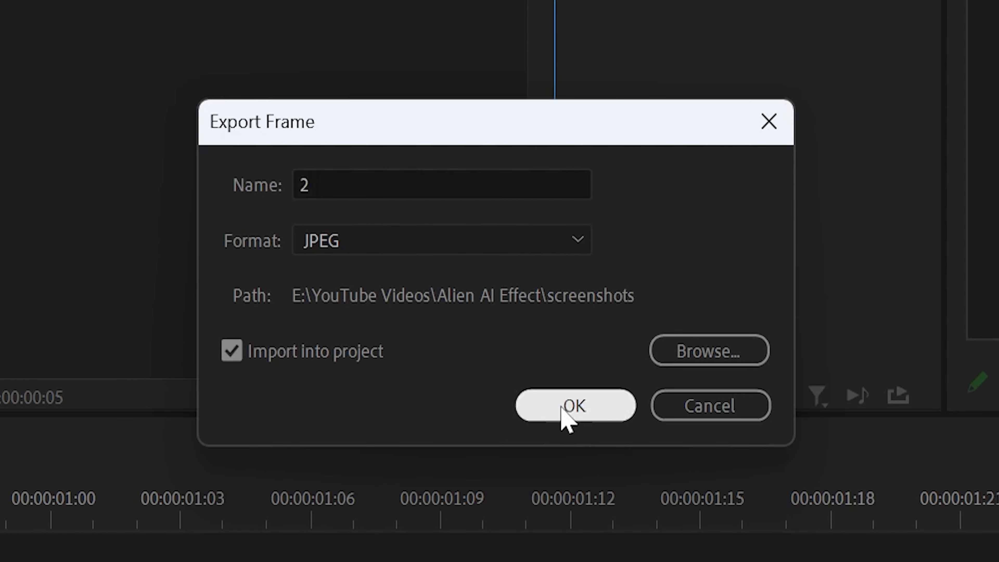
pyautogui.click(574, 405)
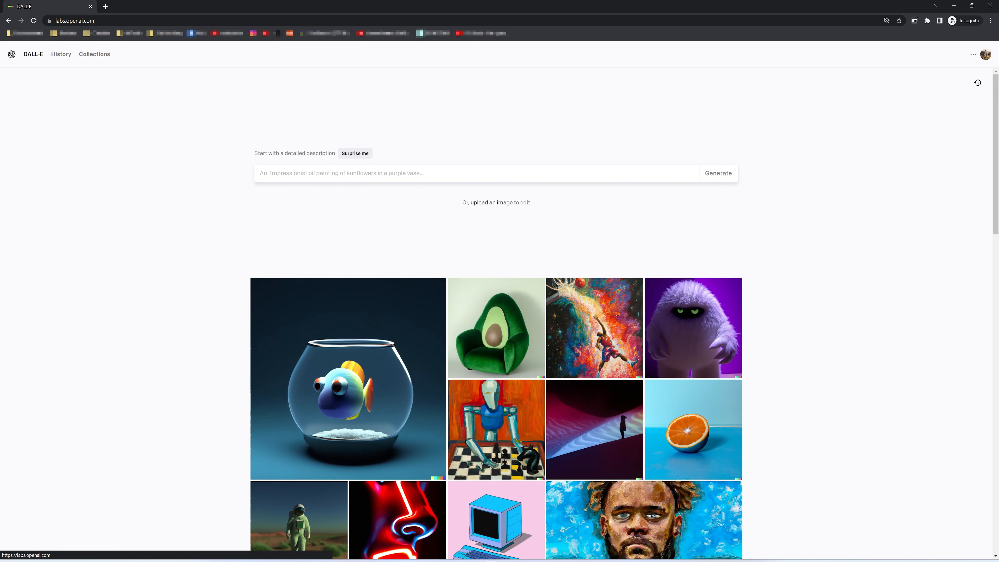
# Upload the exported frame from the screenshots folder and accept the square crop
pyautogui.click(492, 202)
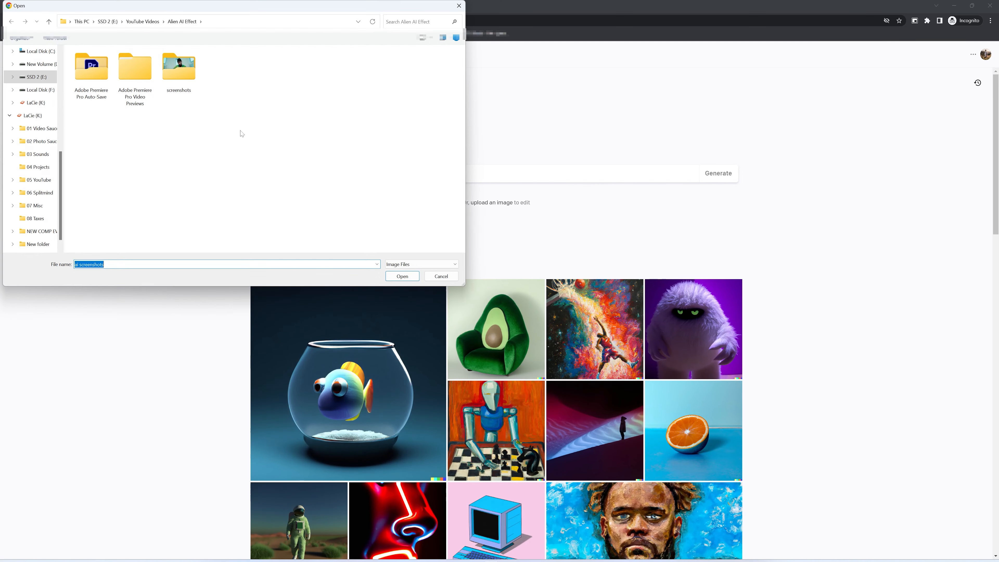
pyautogui.doubleClick(178, 67)
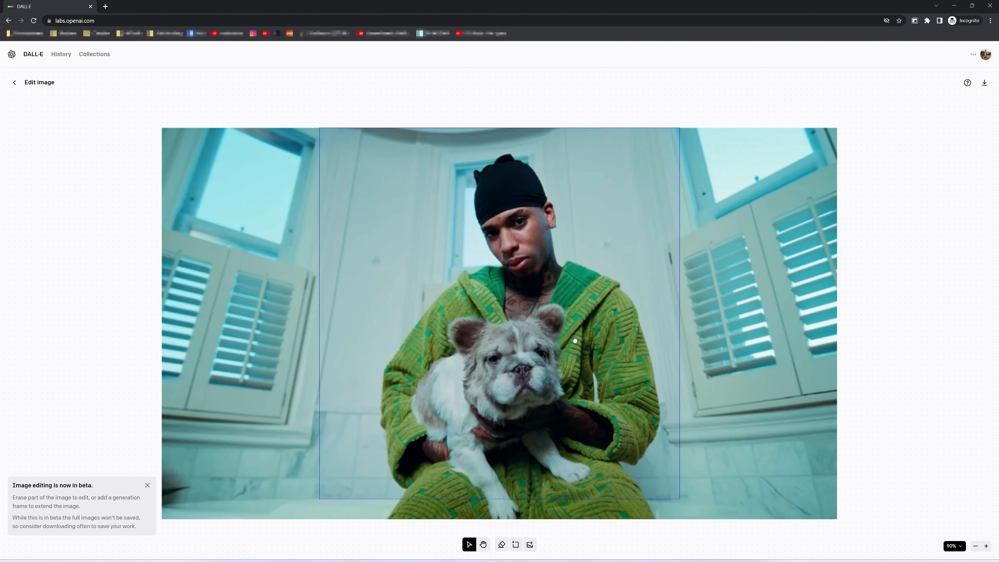
pyautogui.click(514, 544)
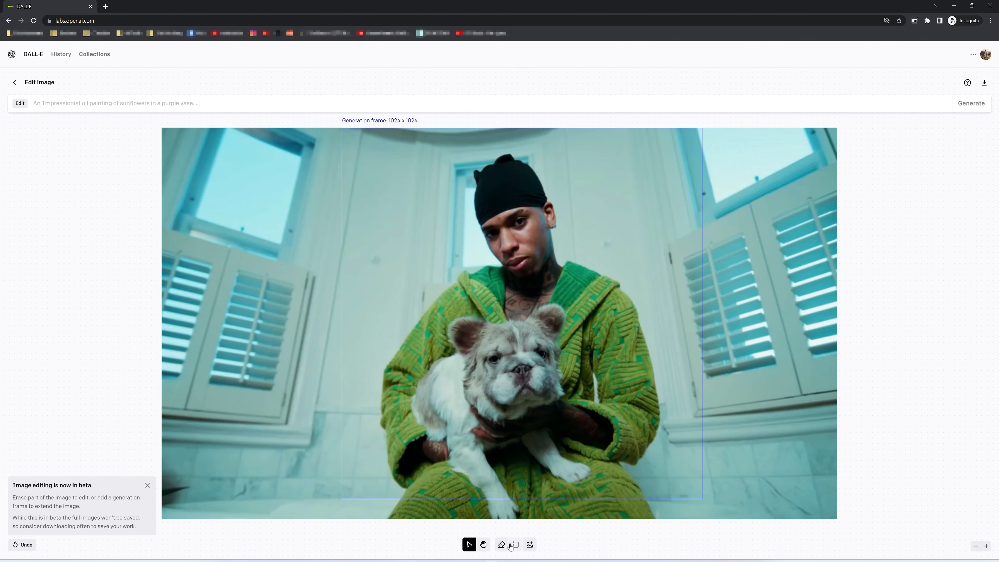
# Erase the subject's head and generate 'astronaut helmet' variations, browsing the results
pyautogui.click(502, 545)
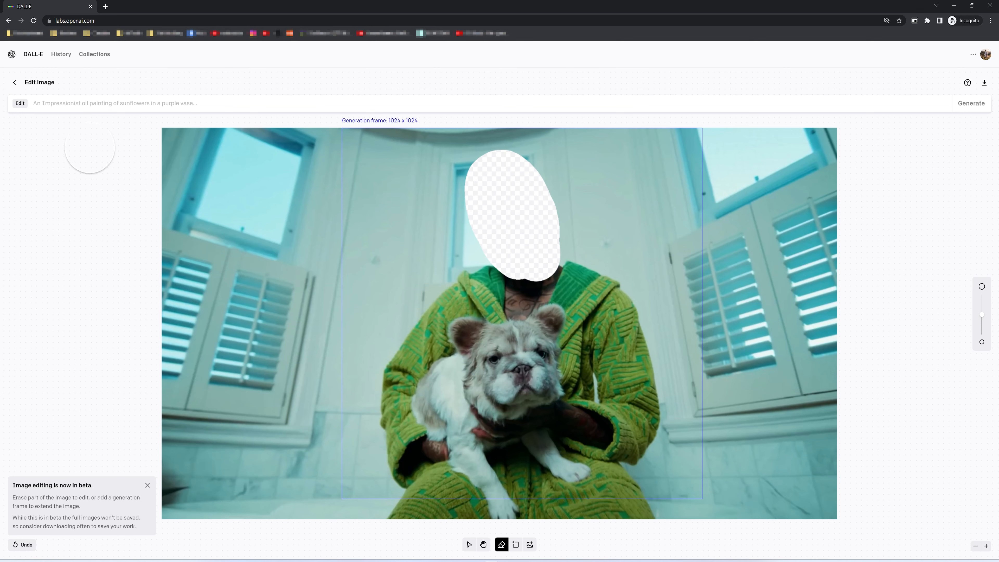
pyautogui.write('astronaut helmet')
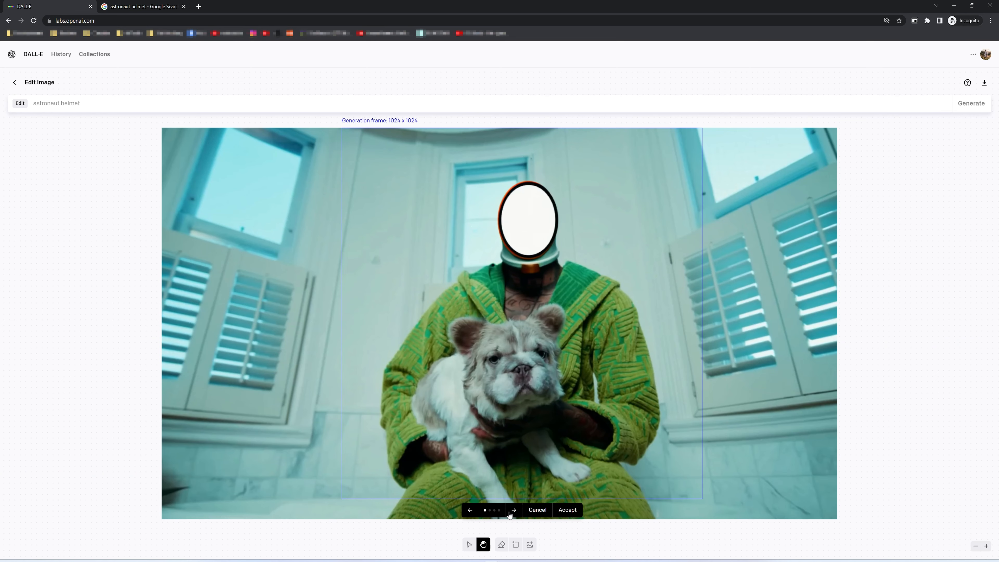
pyautogui.click(567, 510)
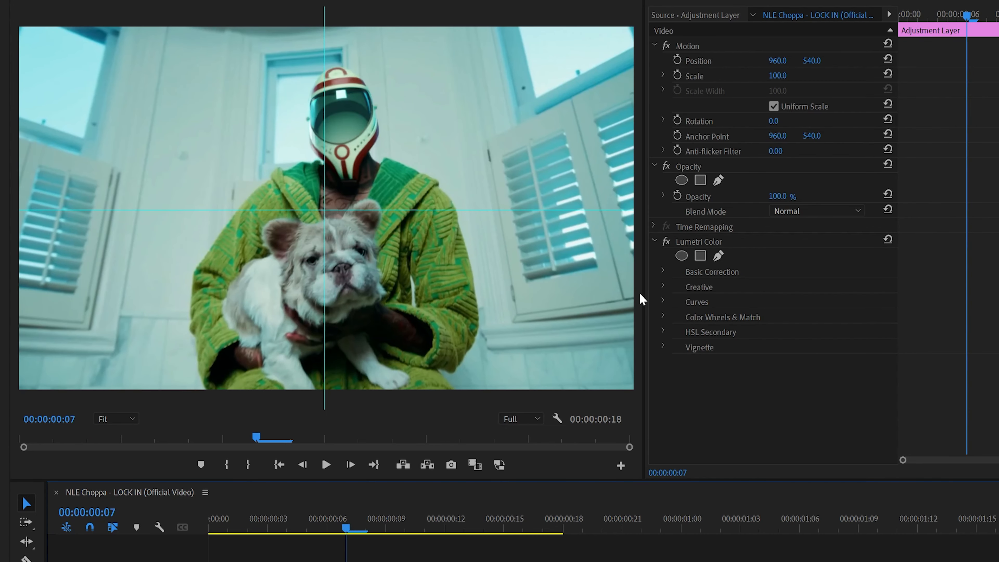
# Apply the Filmic.cube LUT under Creative Look and adjust its intensity
pyautogui.click(663, 287)
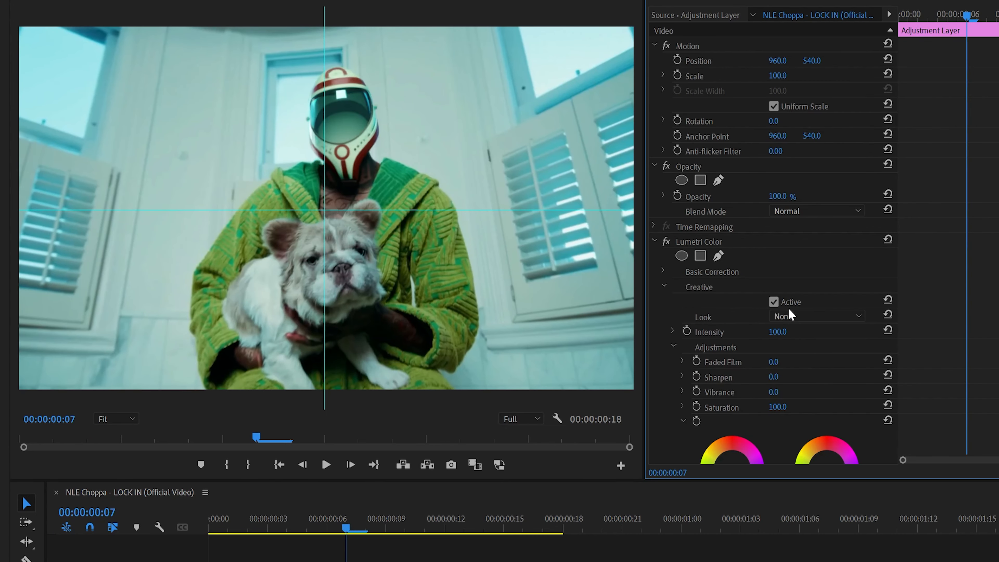
pyautogui.click(817, 316)
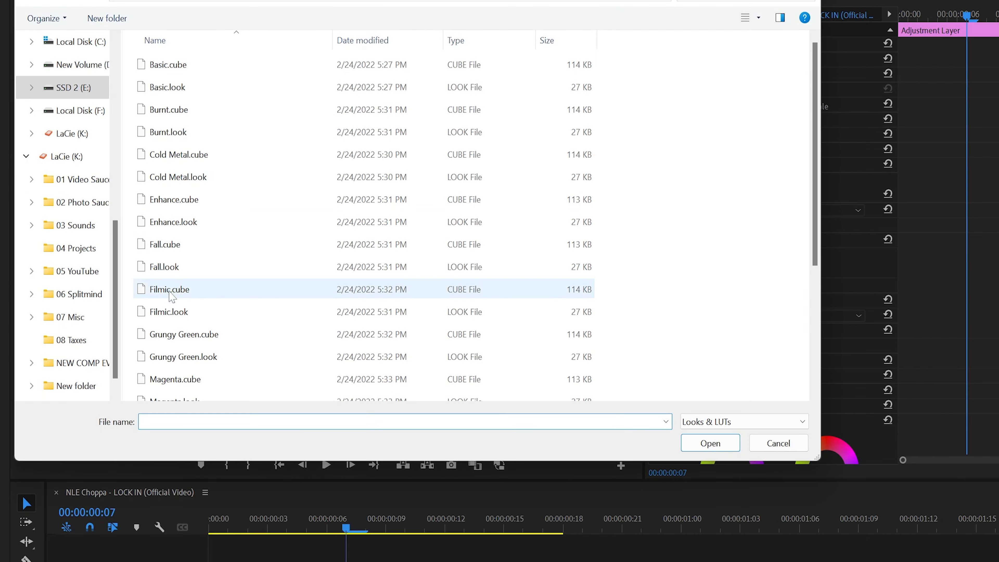
pyautogui.click(710, 443)
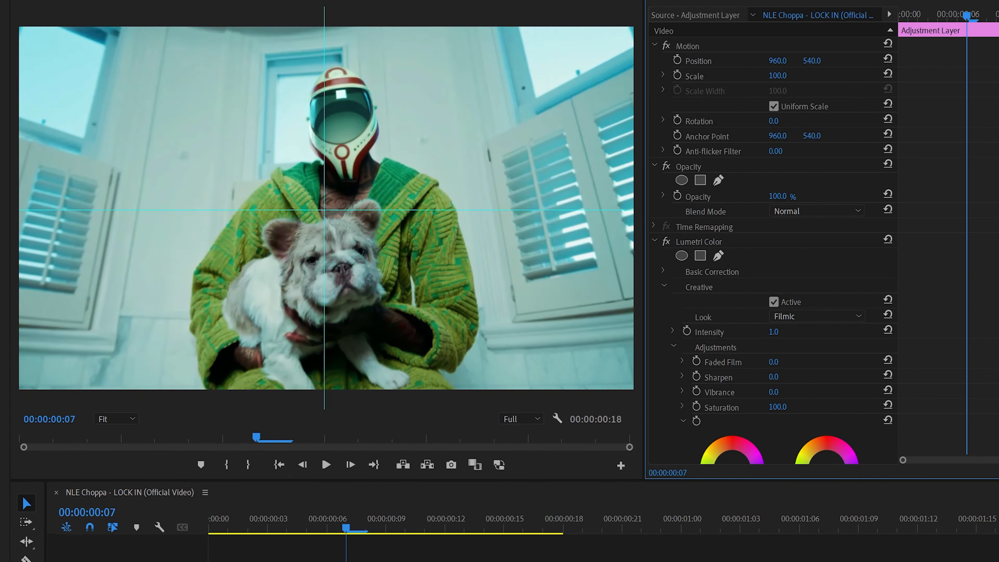
pyautogui.moveTo(774, 331); pyautogui.dragTo(776, 331)
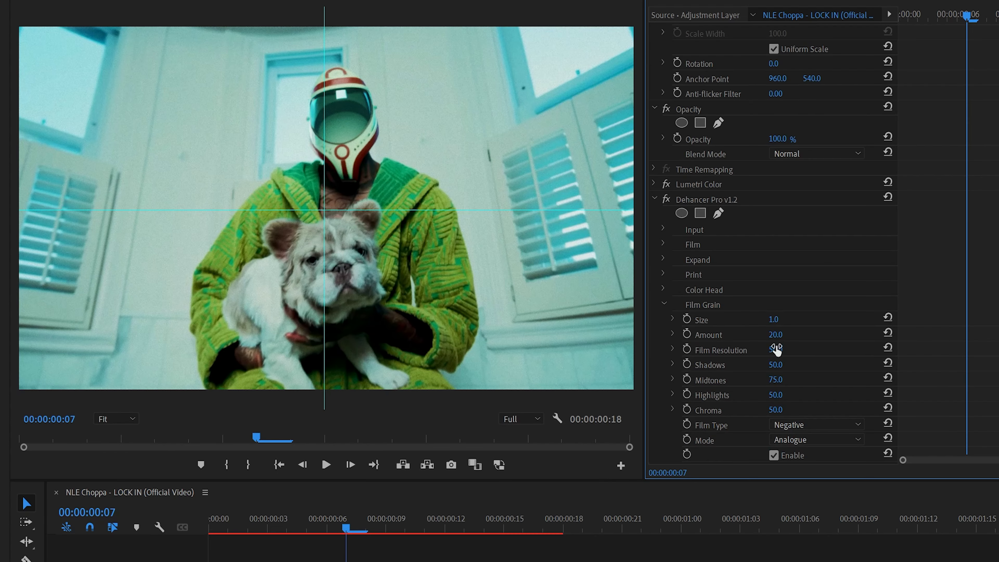
# Set the Dehancer bloom diffusion amount, then return to the sequence start for playback
pyautogui.scroll(-3)
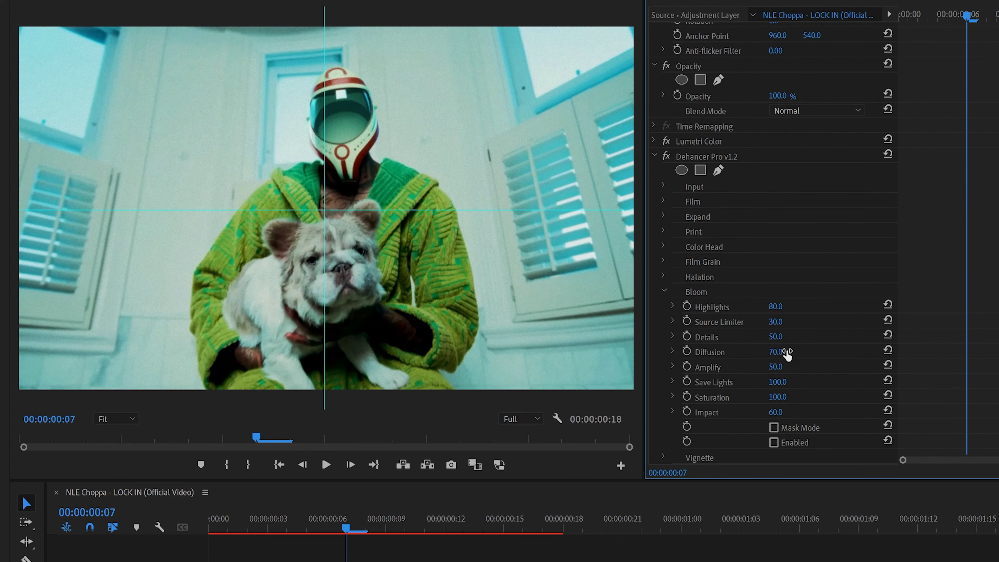
pyautogui.click(774, 443)
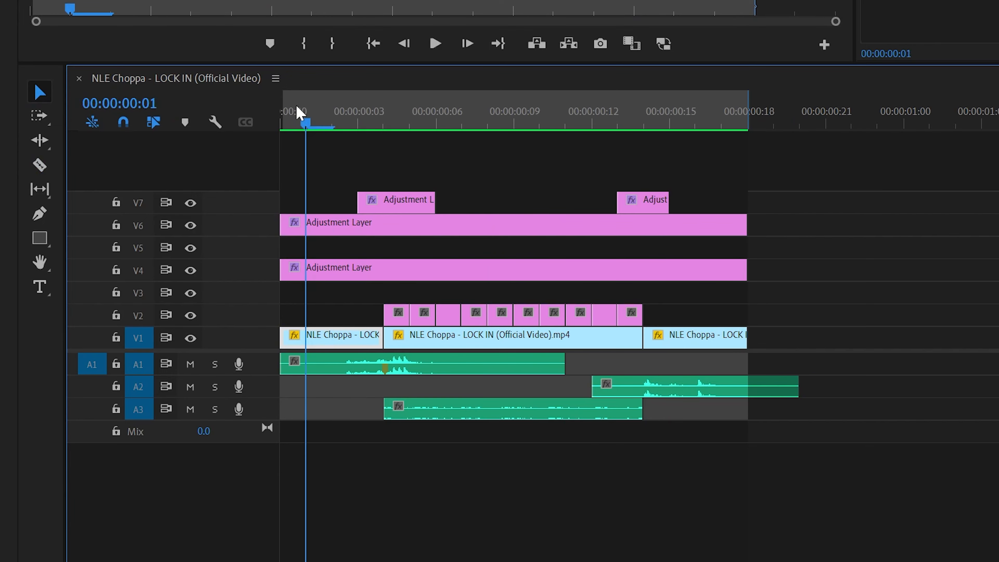
pyautogui.click(436, 43)
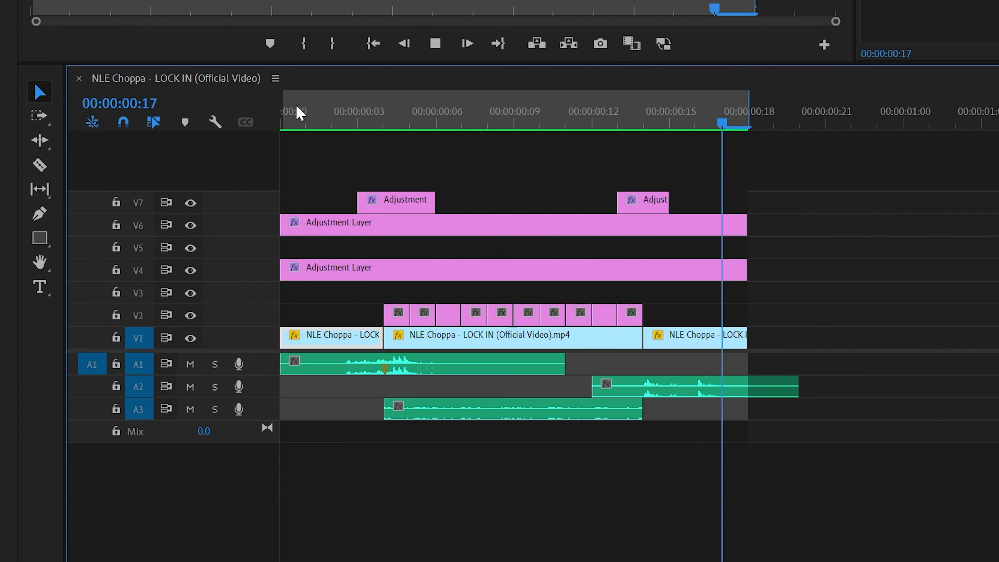